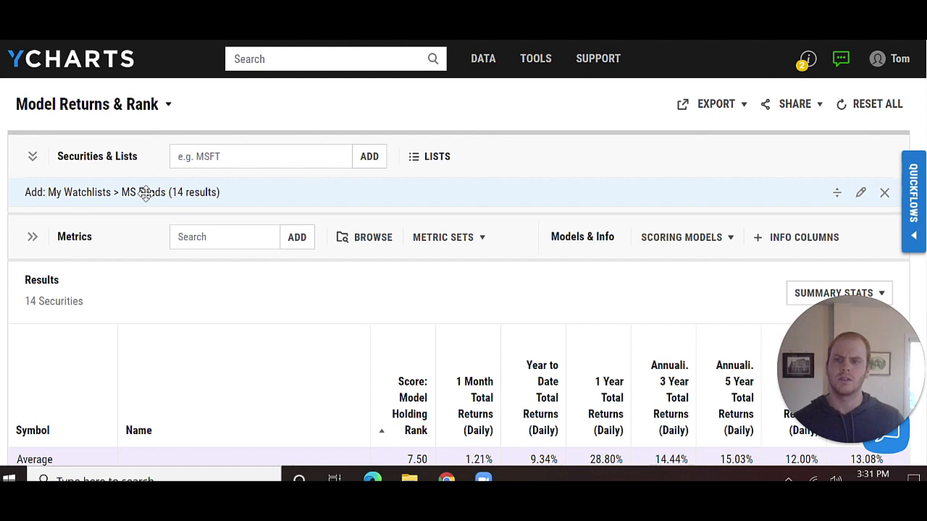
mouse_move(200, 197)
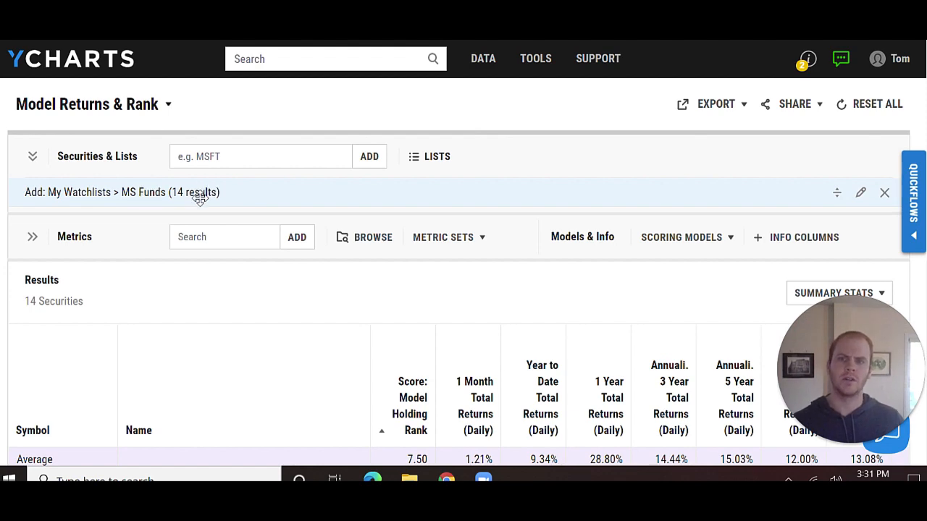
Scroll through the Model Returns & Rank table to review the 14 funds' returns and rankings.
scroll(down, 3)
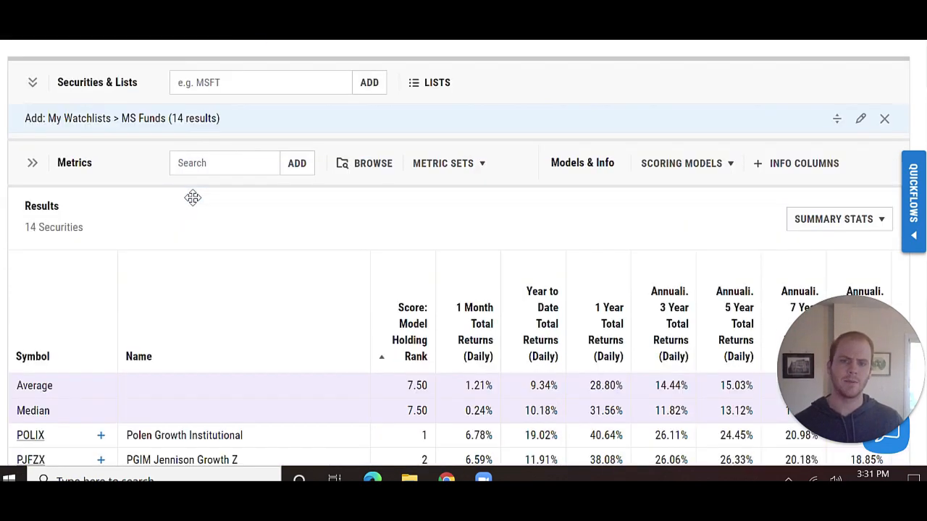
scroll(down, 3)
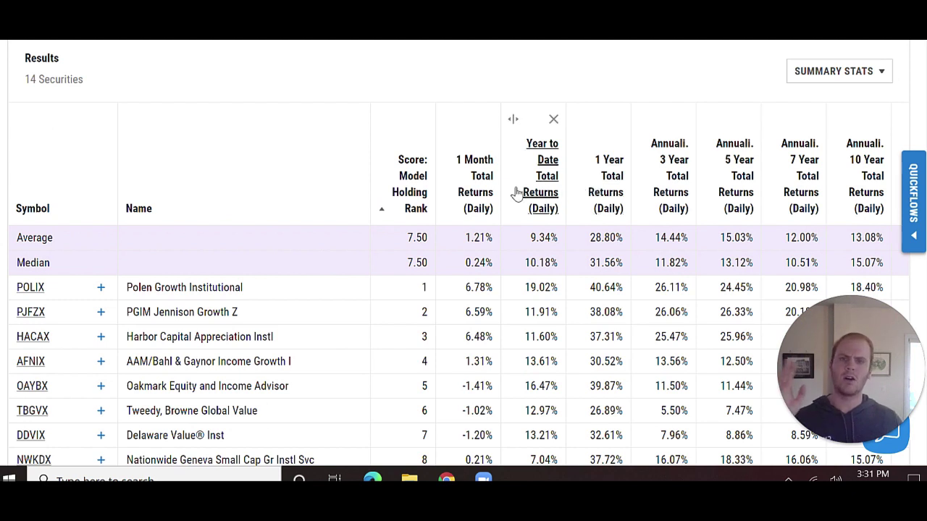
scroll(down, 3)
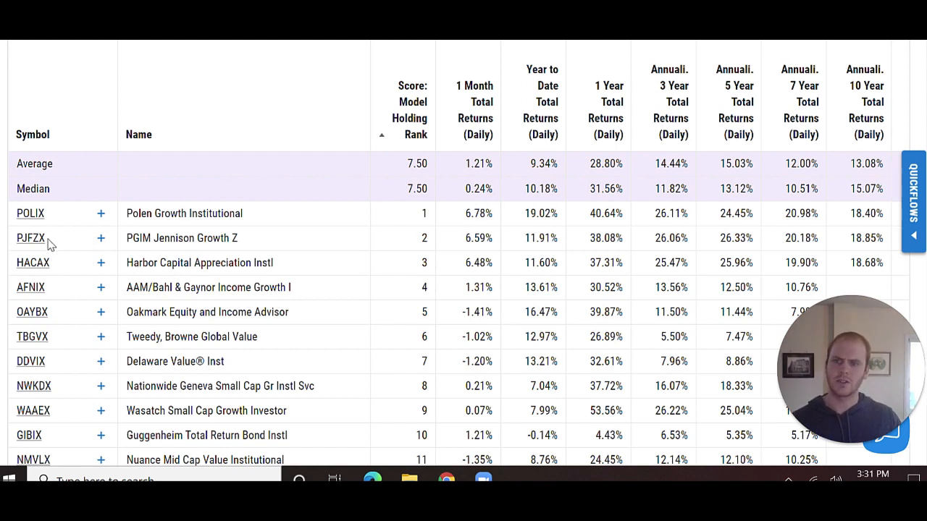
mouse_move(644, 264)
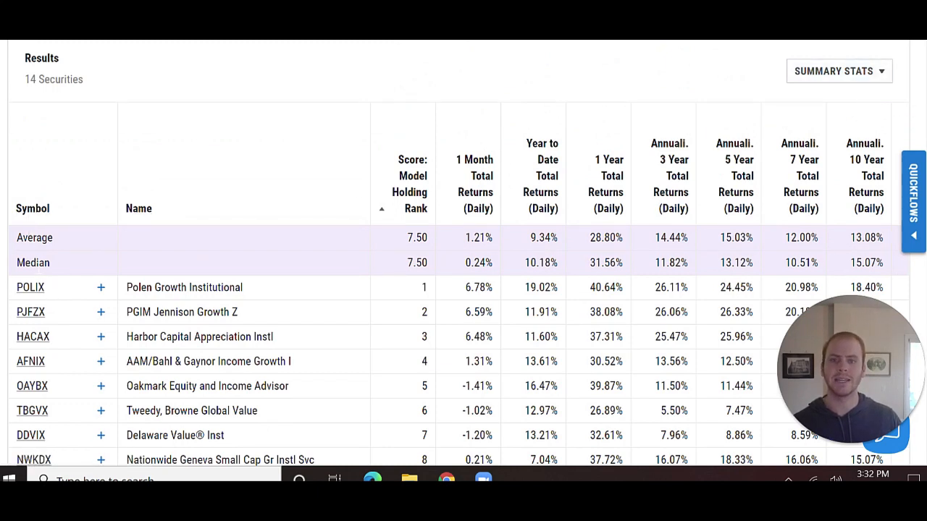
mouse_move(571, 273)
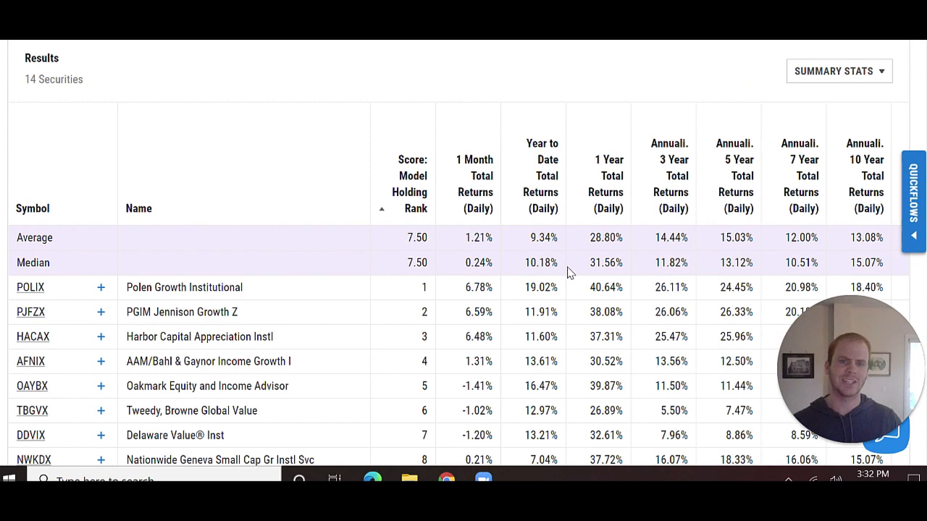
scroll(up, 3)
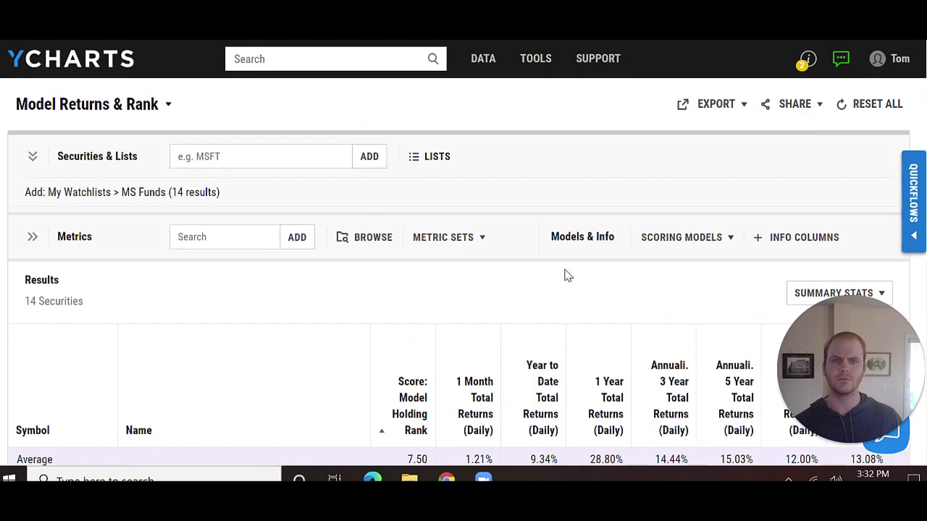
scroll(down, 3)
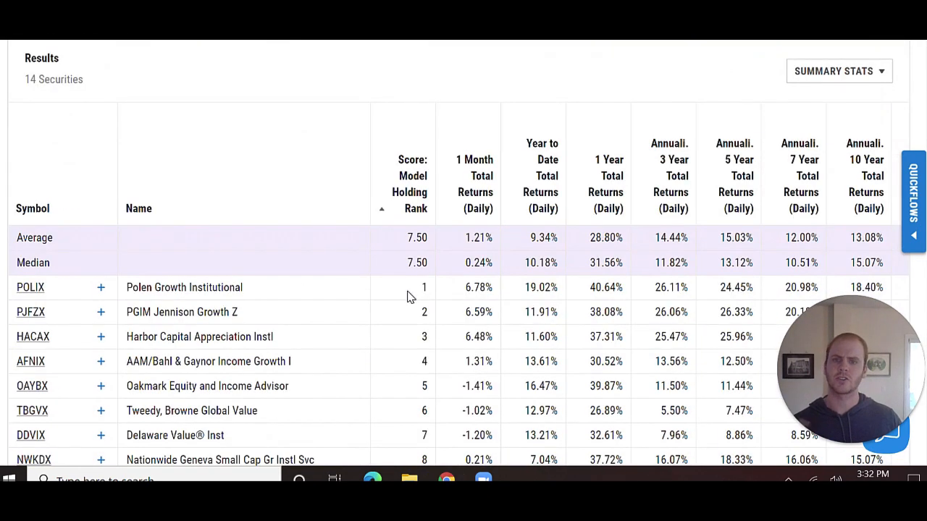
click(412, 175)
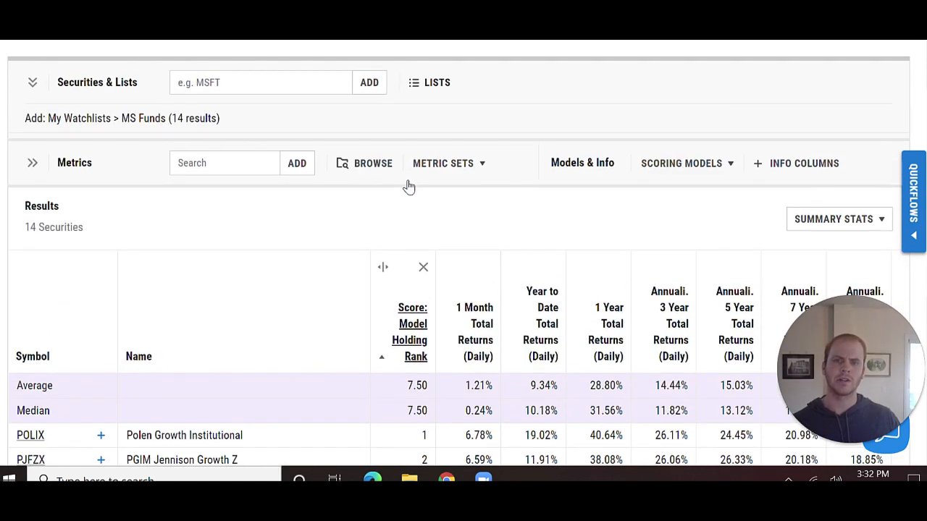
scroll(down, 3)
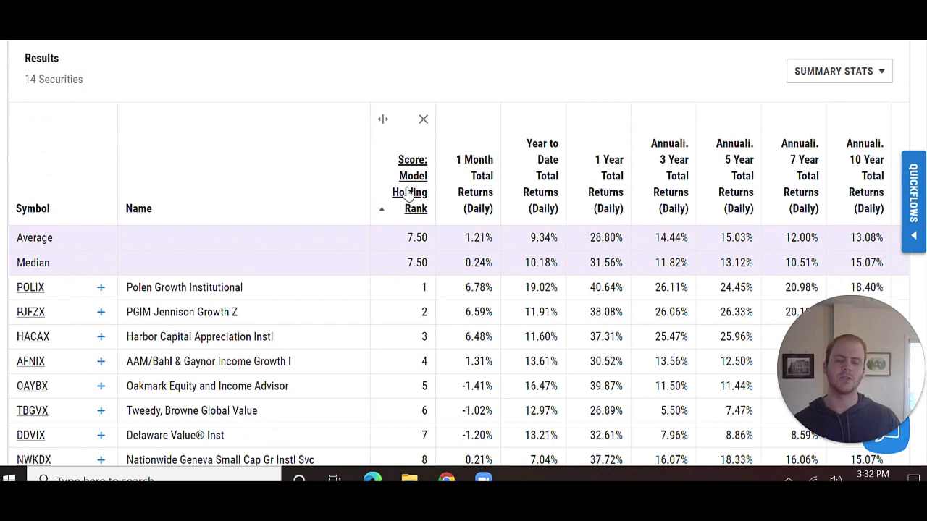
scroll(down, 3)
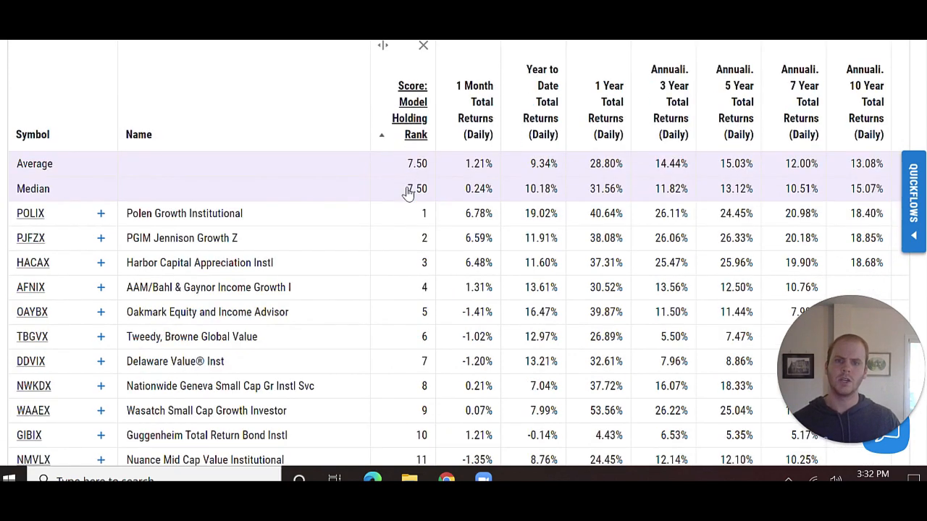
scroll(down, 3)
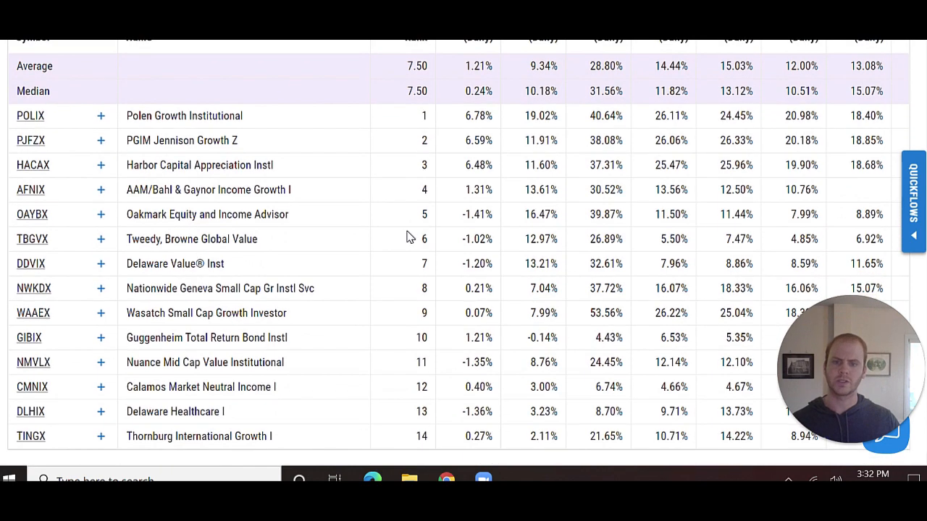
mouse_move(403, 259)
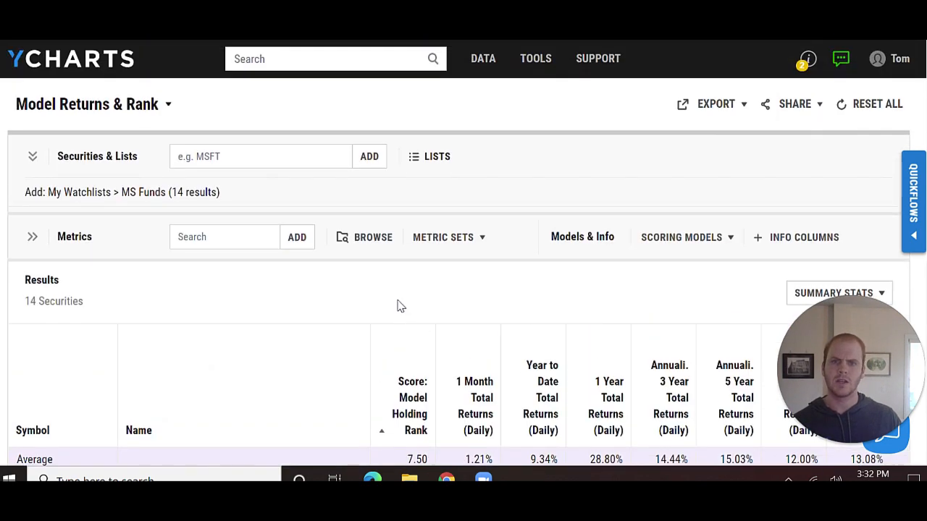
mouse_move(107, 116)
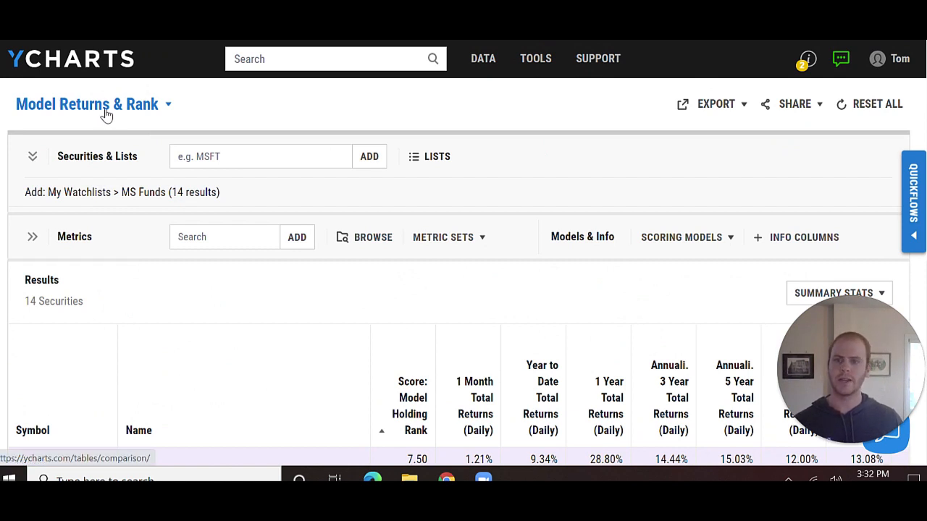
mouse_move(794, 104)
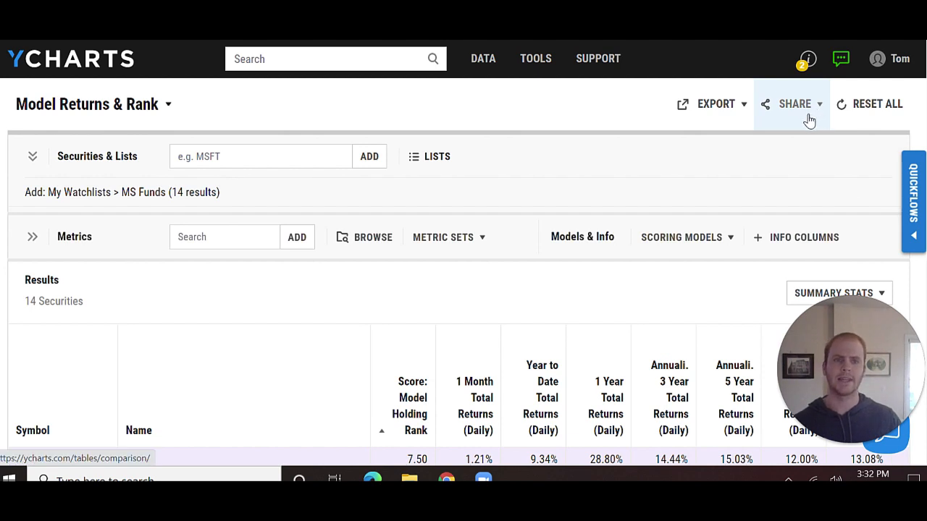
Download the comp table as a print-friendly PDF via Export and view the comp_table PDF.
click(794, 104)
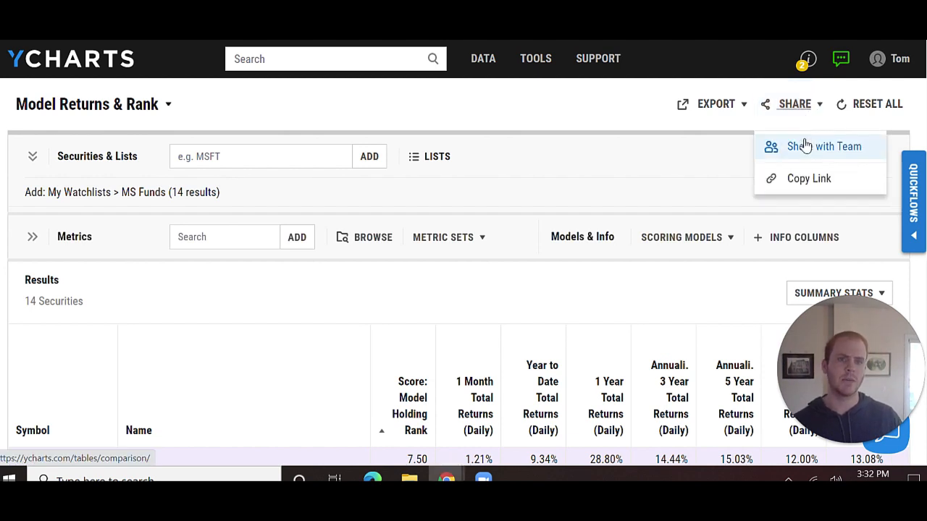
mouse_move(720, 147)
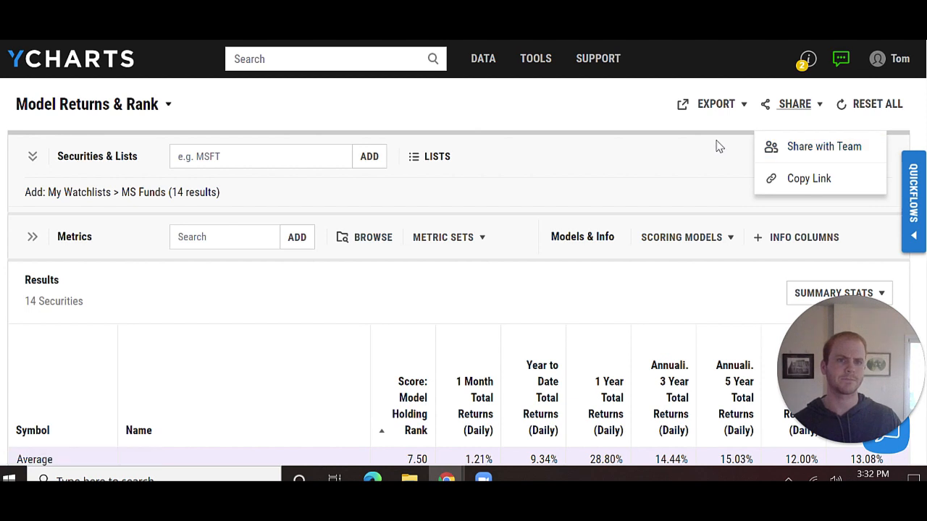
click(716, 104)
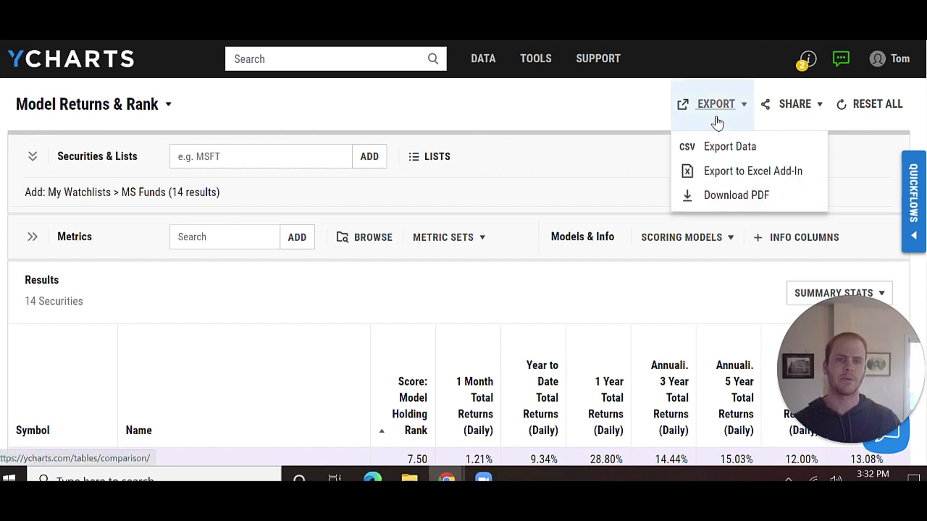
mouse_move(715, 146)
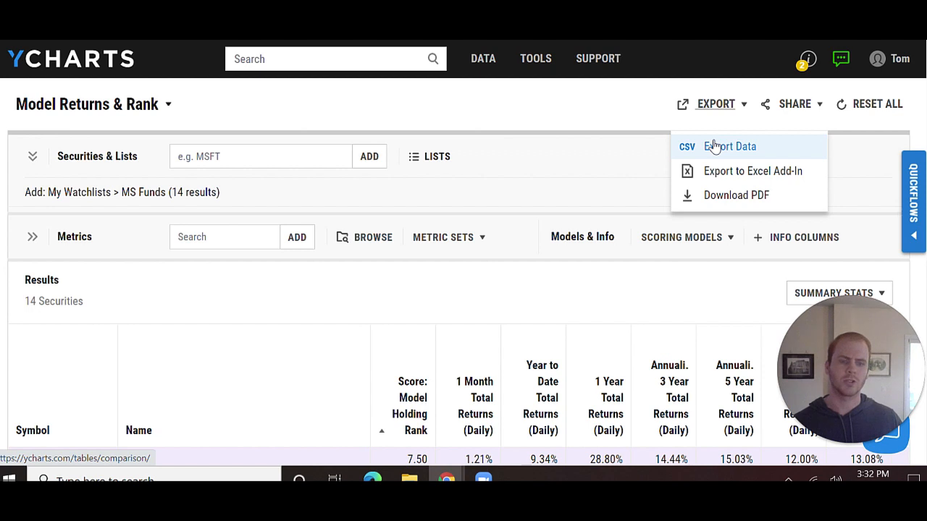
mouse_move(715, 174)
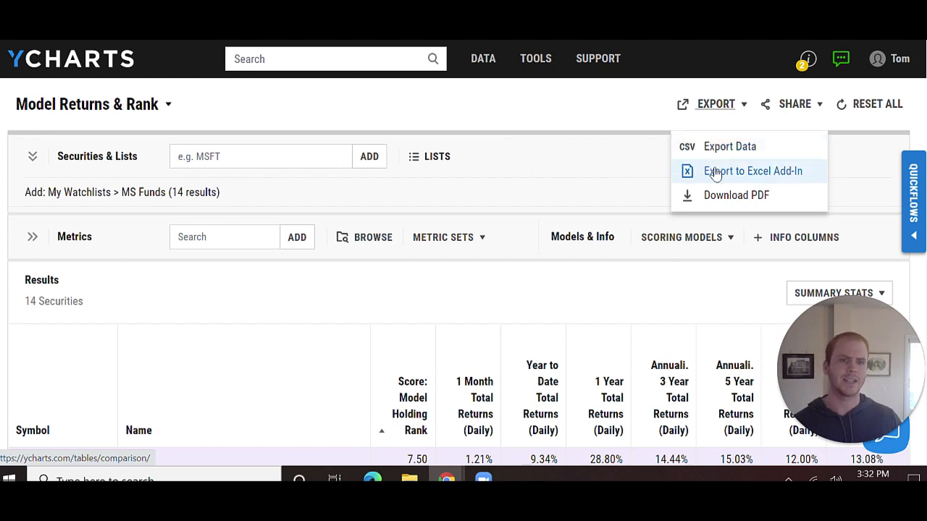
mouse_move(711, 194)
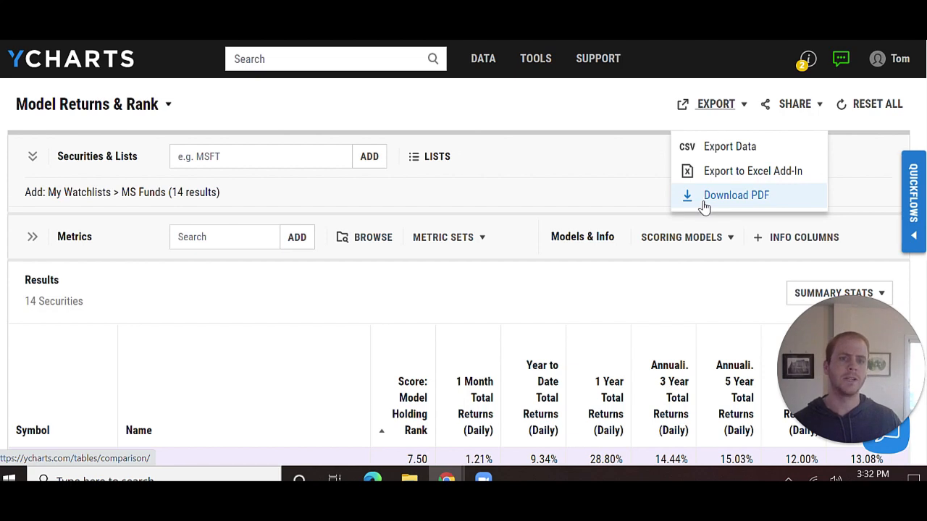
click(736, 195)
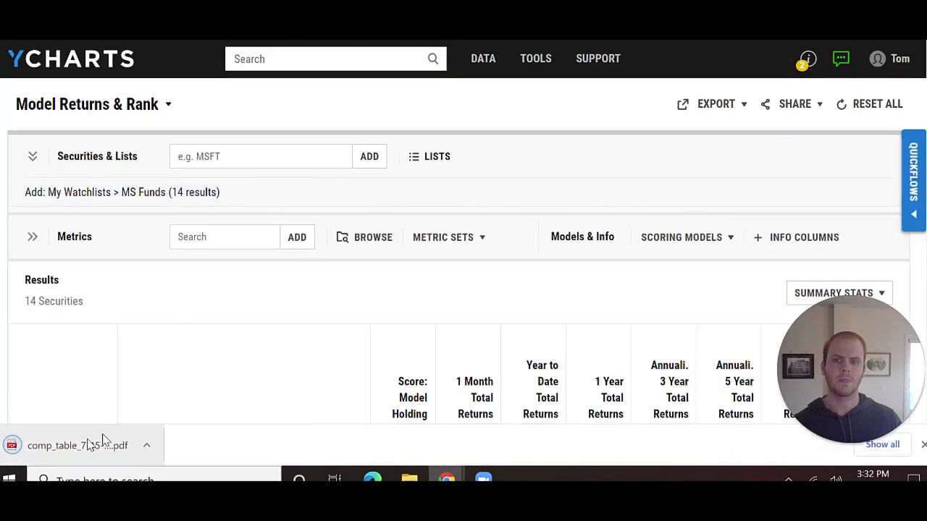
click(78, 446)
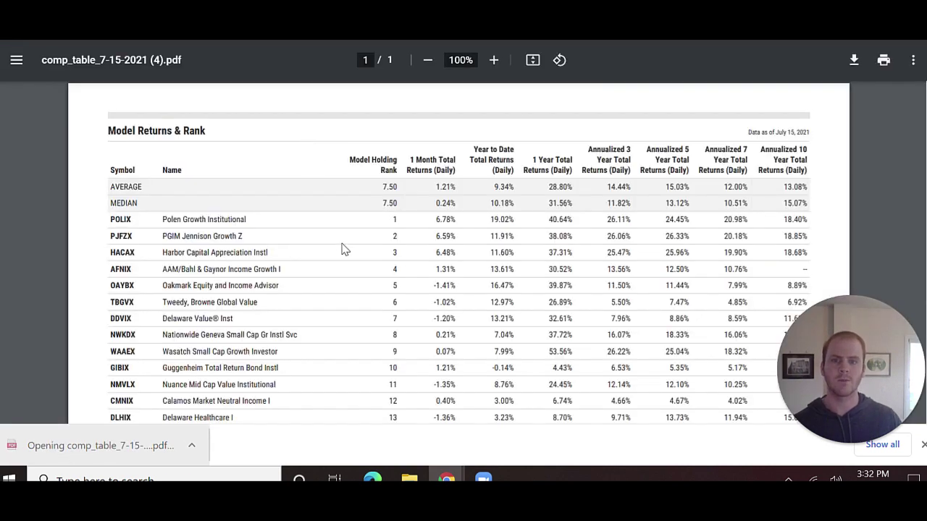